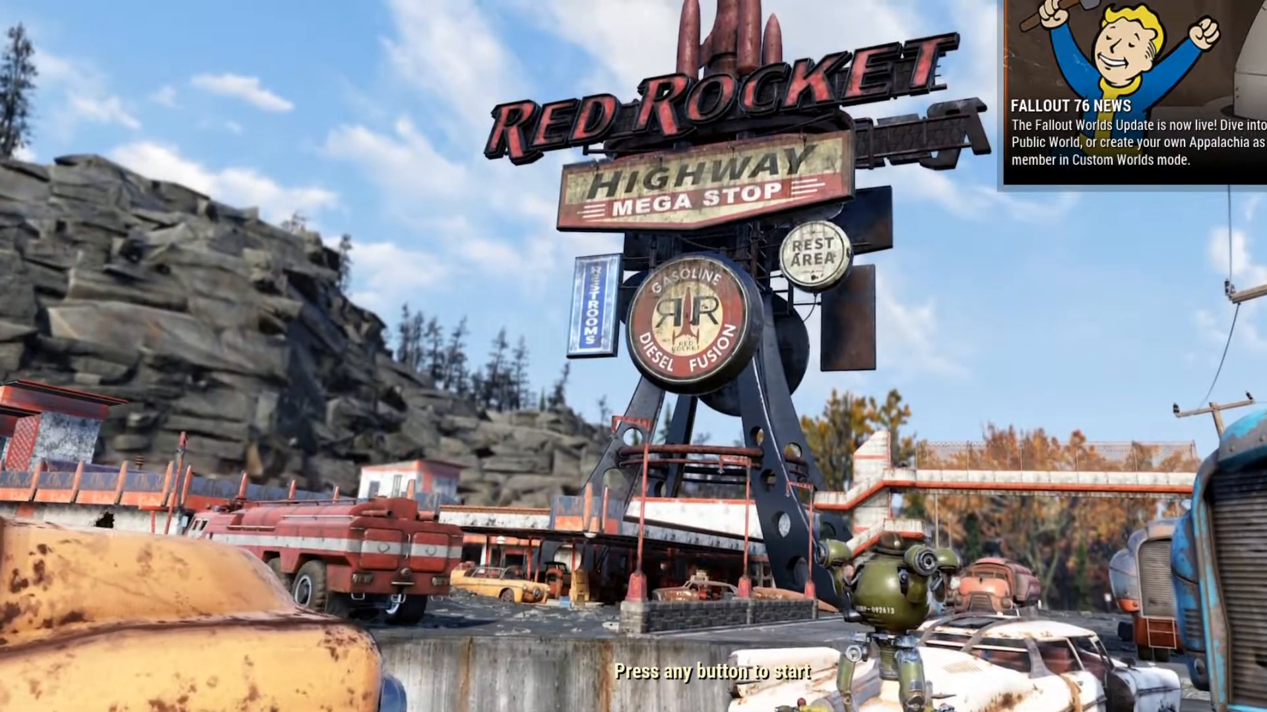
# Step: Enter Fallout 76 from the title screen, then quit back to the Xbox app
pyautogui.press('enter')
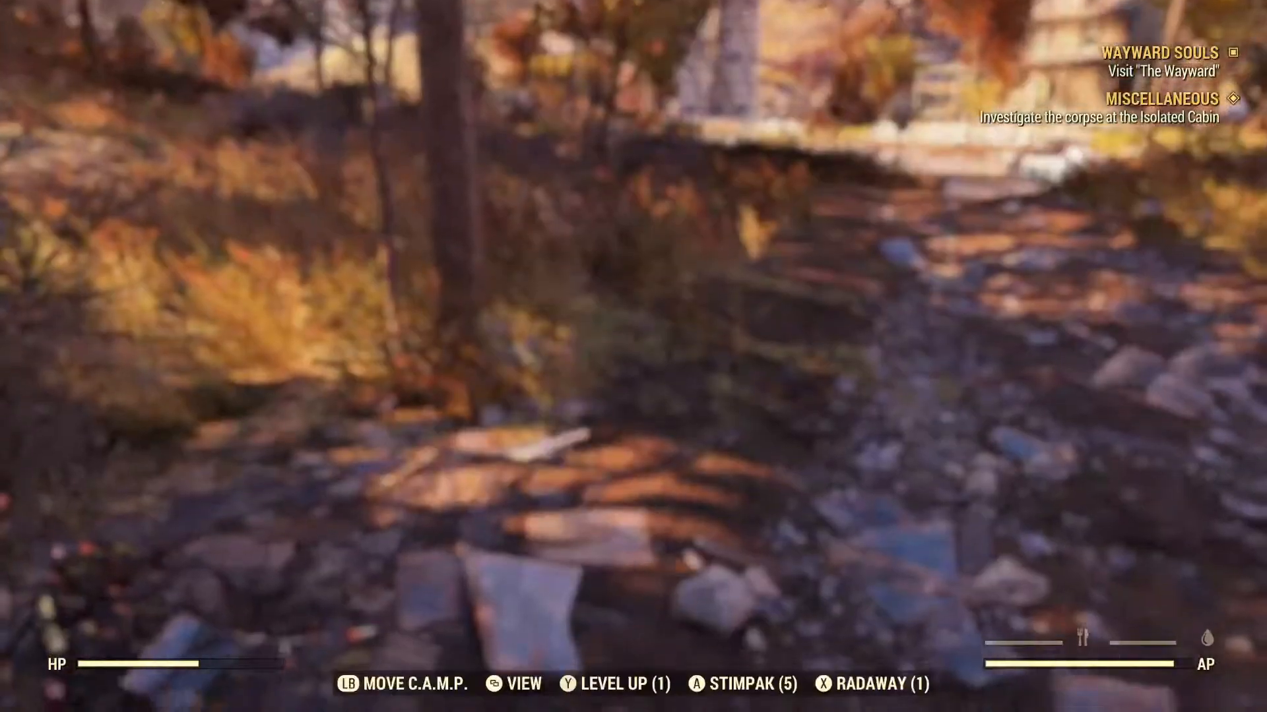
pyautogui.press('tab')
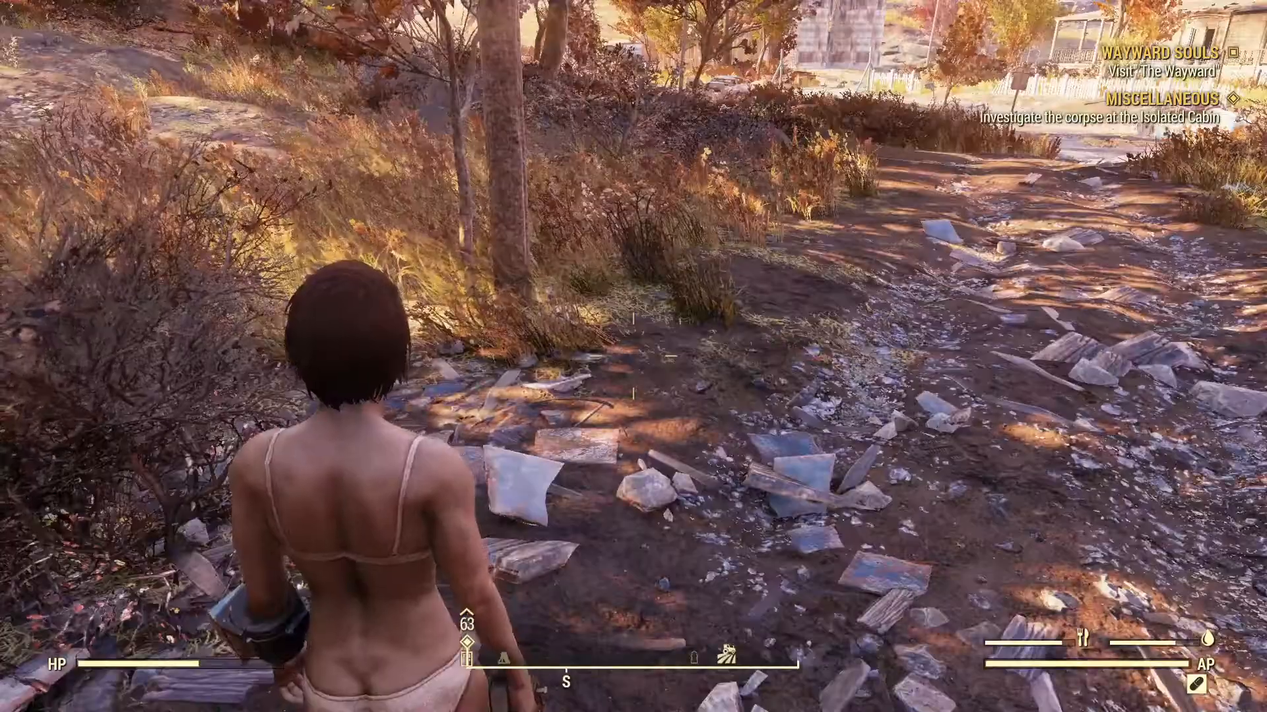
pyautogui.press('tab')
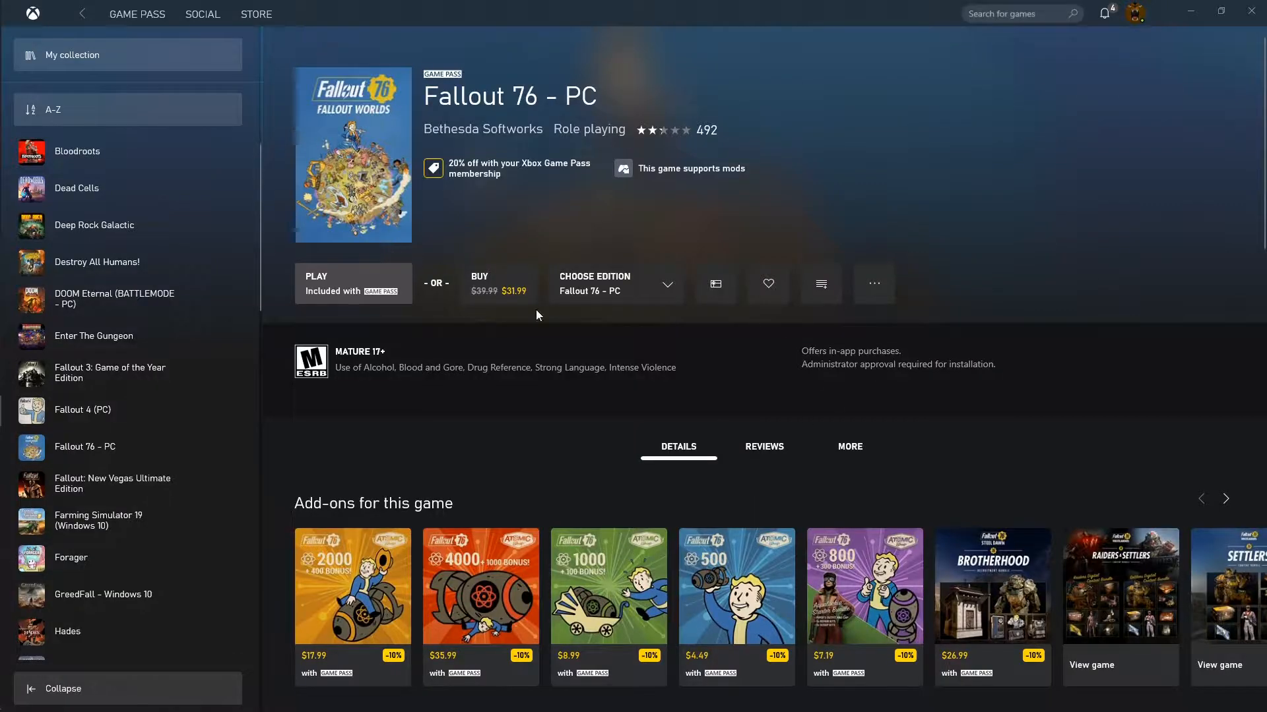
pyautogui.moveTo(881, 293)
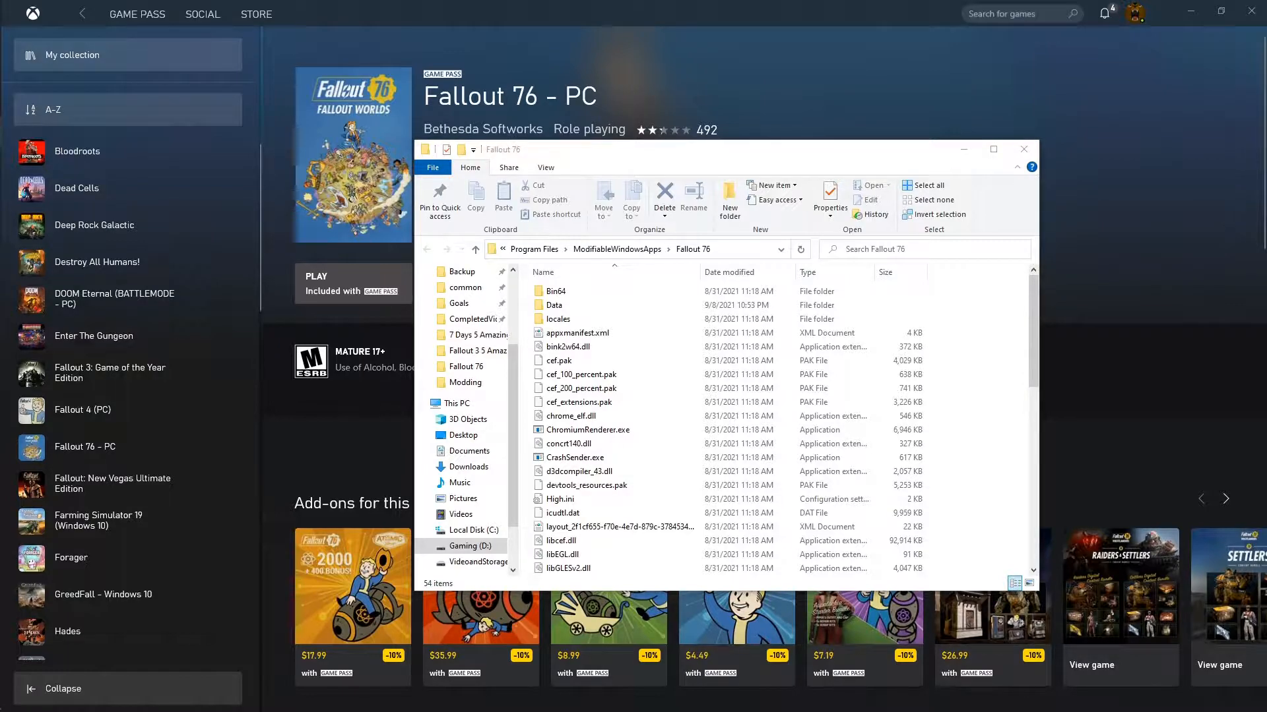
pyautogui.moveTo(143, 651)
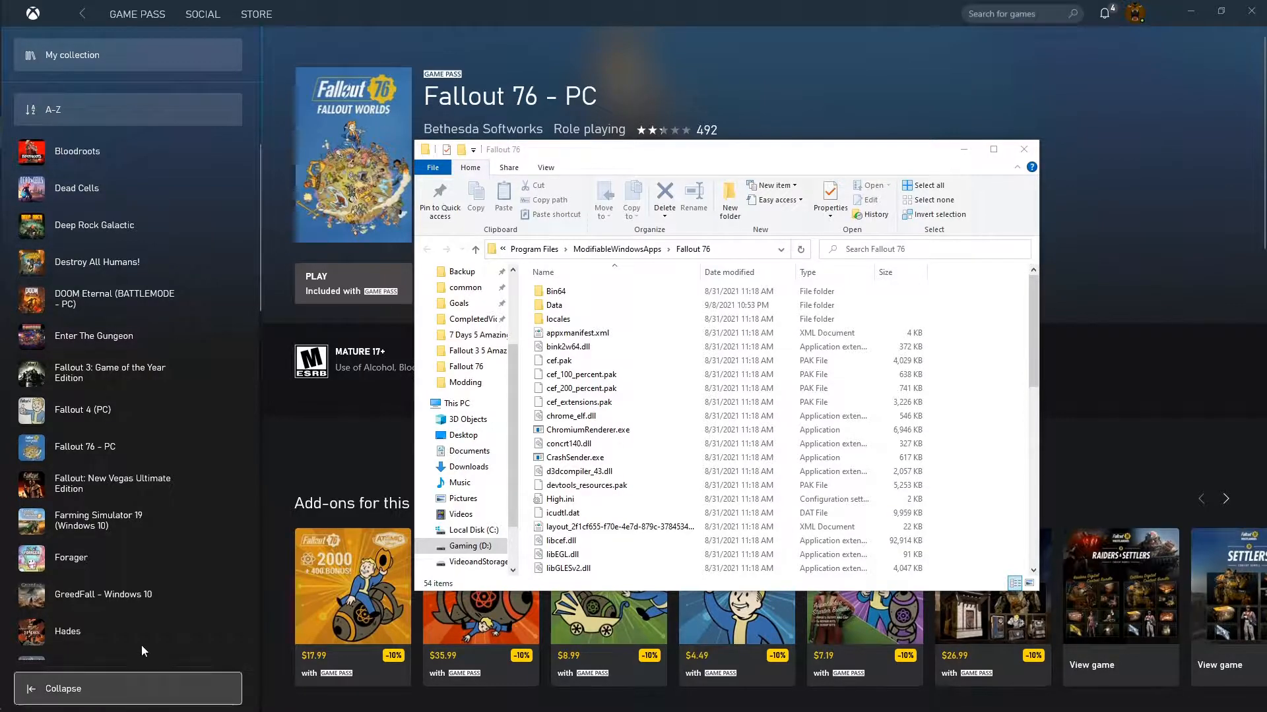
# Step: Open the game's Data folder and a second Explorer window showing Downloads with the EVB 76 archive
pyautogui.doubleClick(556, 304)
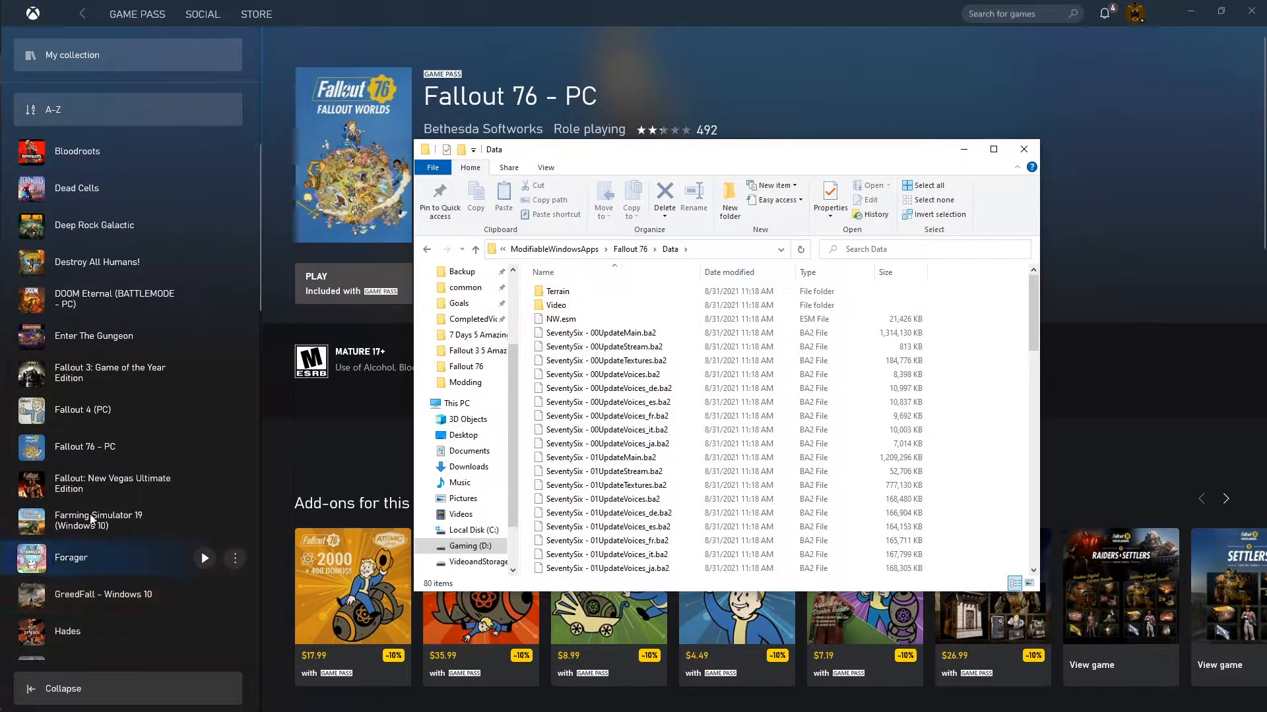
pyautogui.click(10, 14)
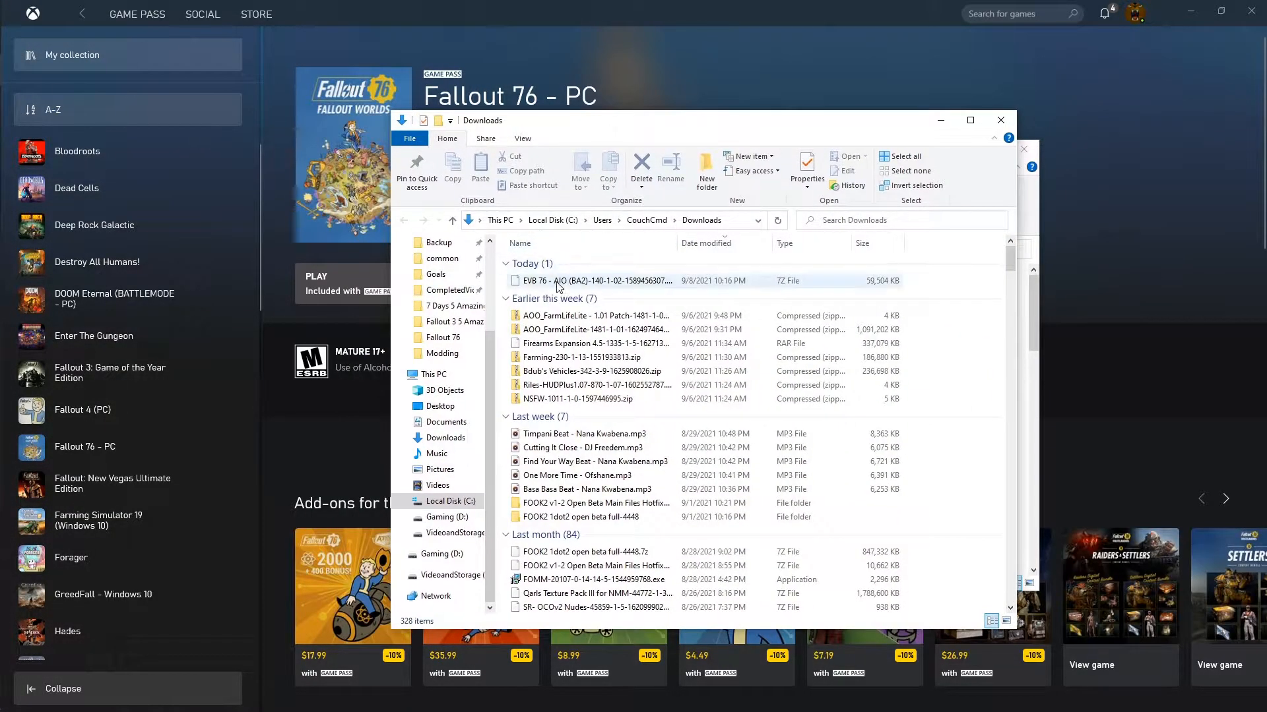
# Step: Extract EVB76 - Meshes.ba2 and EVB76 - Textures.ba2 into the Fallout 76 Data folder, then close 7-Zip
pyautogui.rightClick(594, 281)
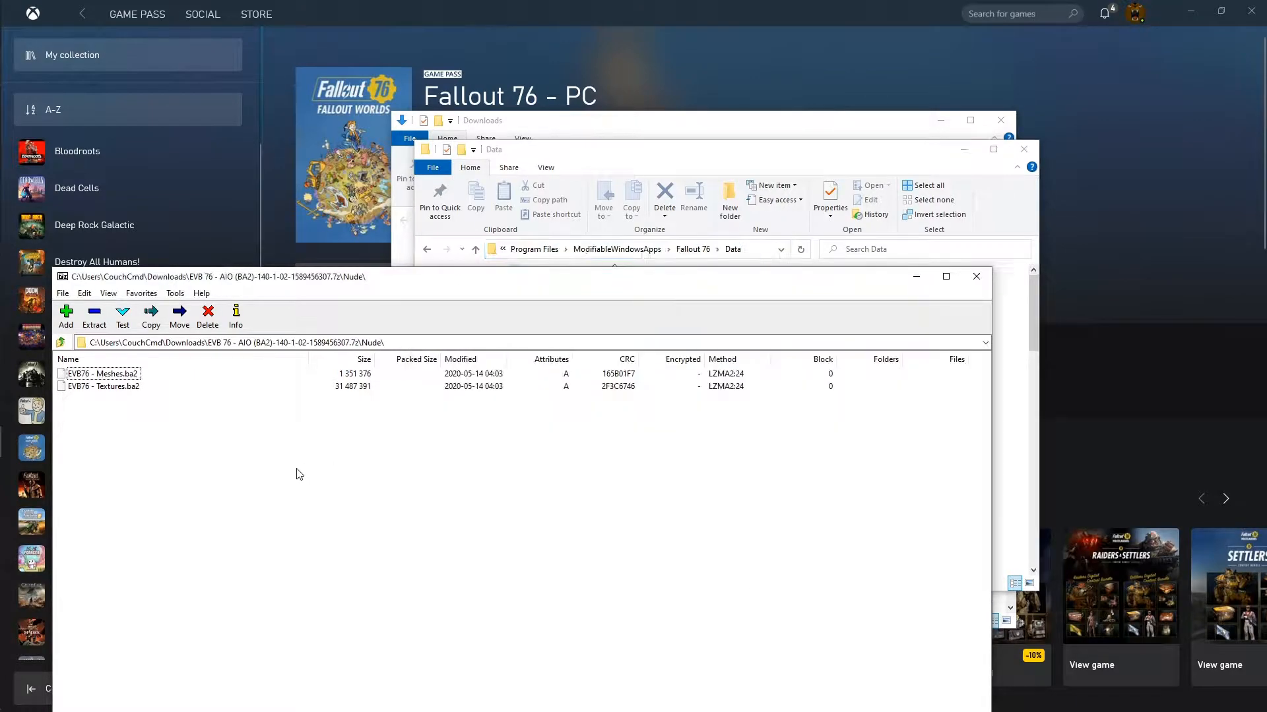
pyautogui.click(151, 316)
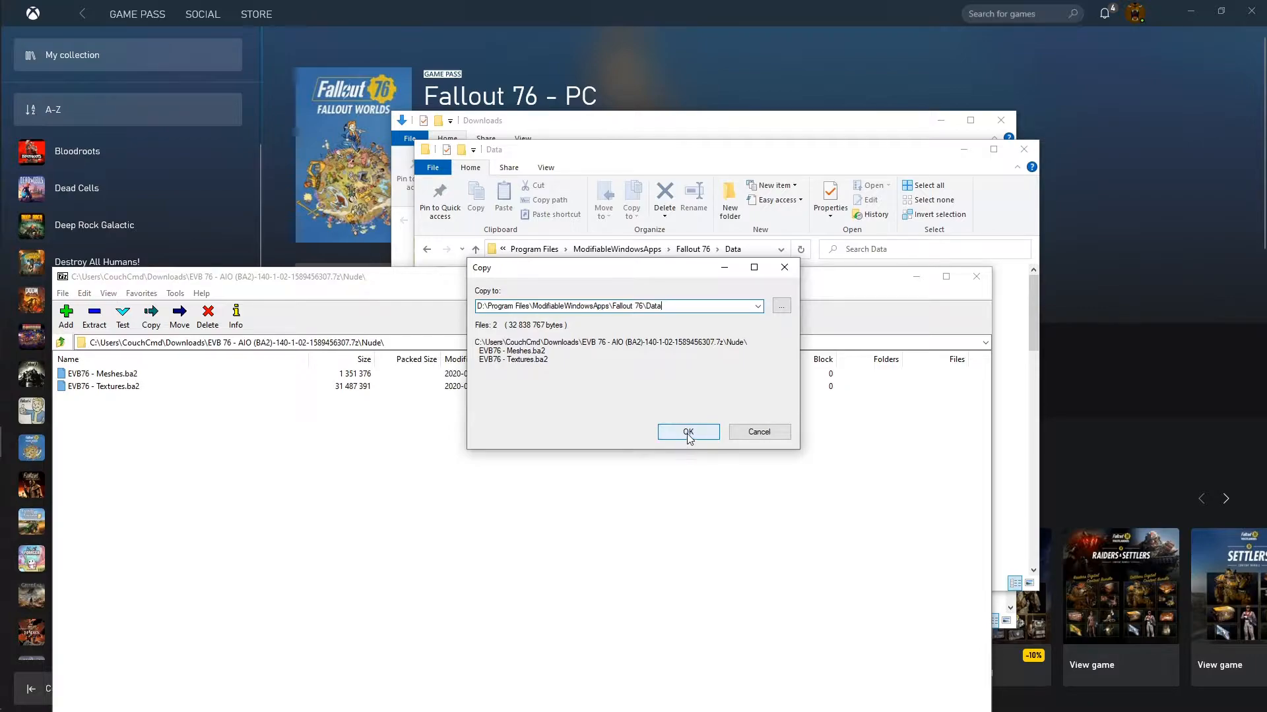
pyautogui.click(688, 433)
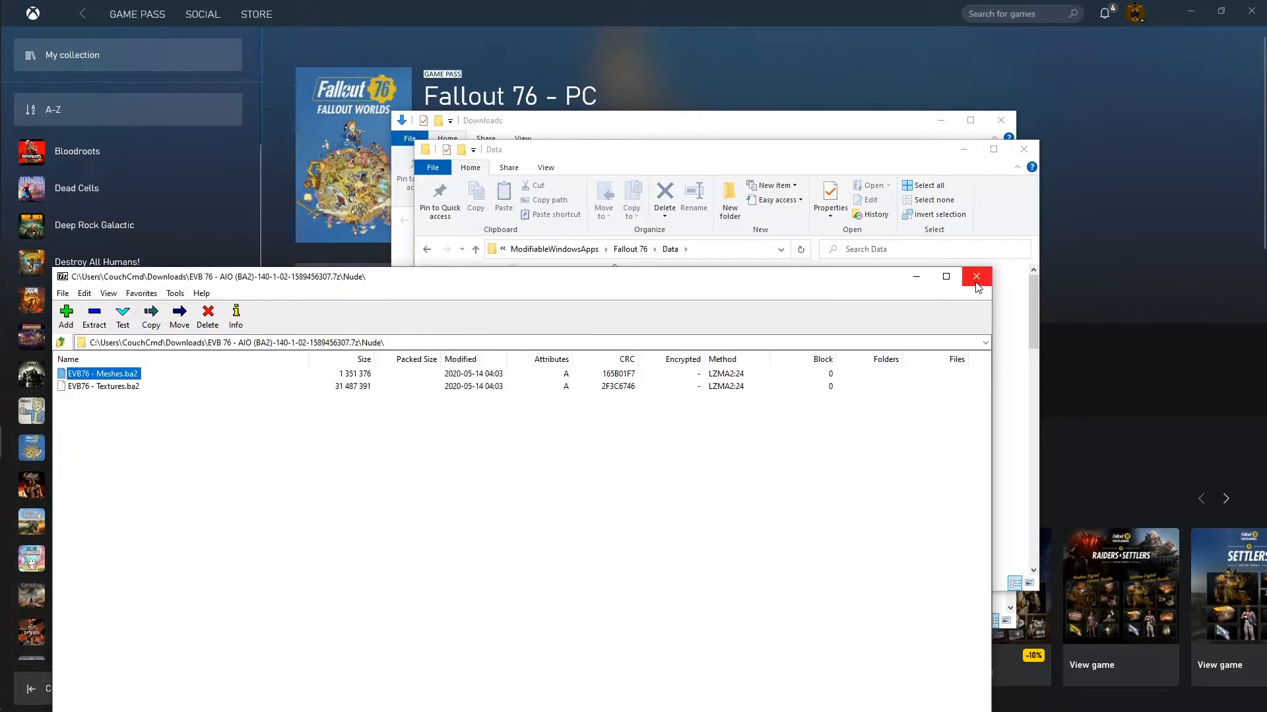
pyautogui.click(976, 276)
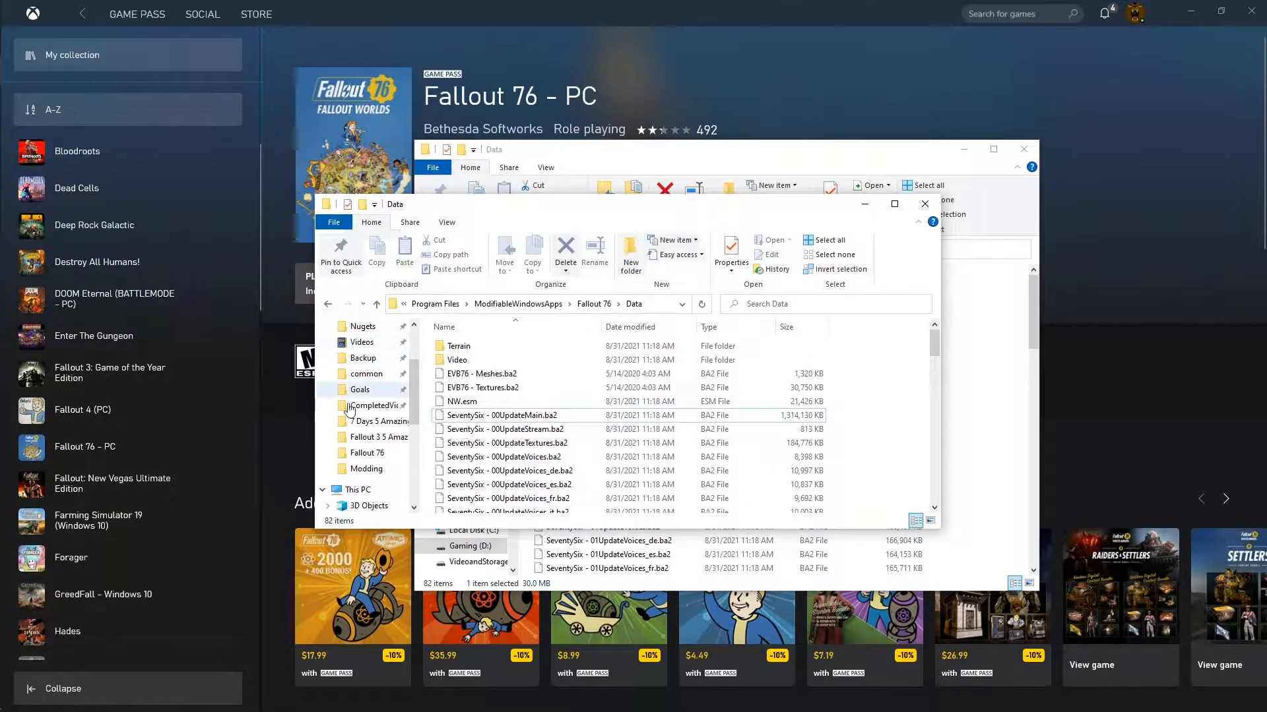
# Step: Navigate to Documents\My Games\Fallout 76
pyautogui.scroll(-3)
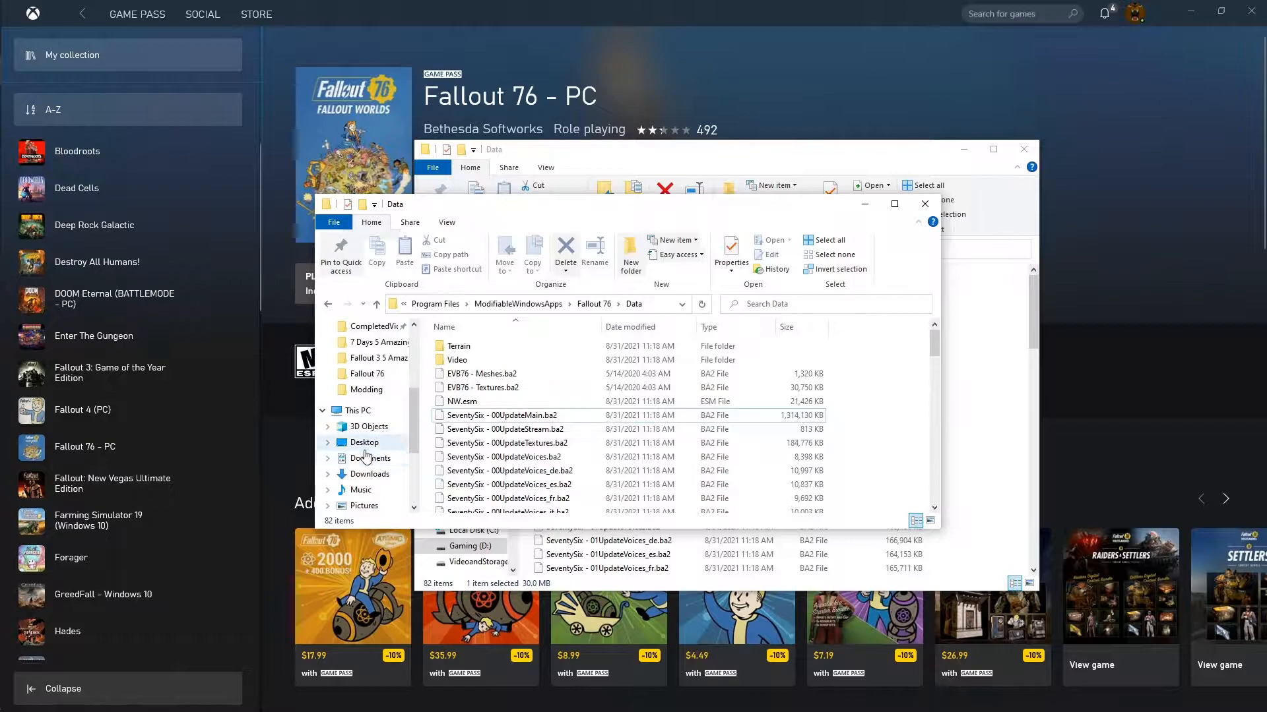
pyautogui.click(371, 458)
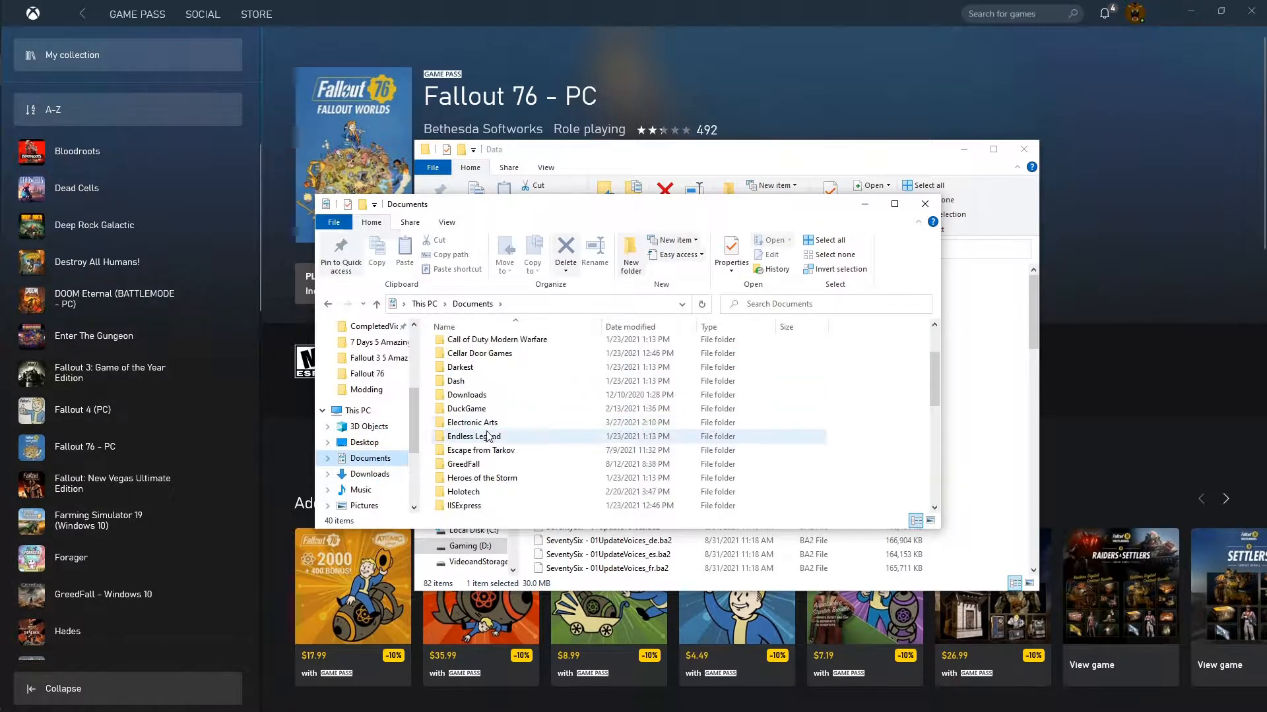
pyautogui.scroll(-3)
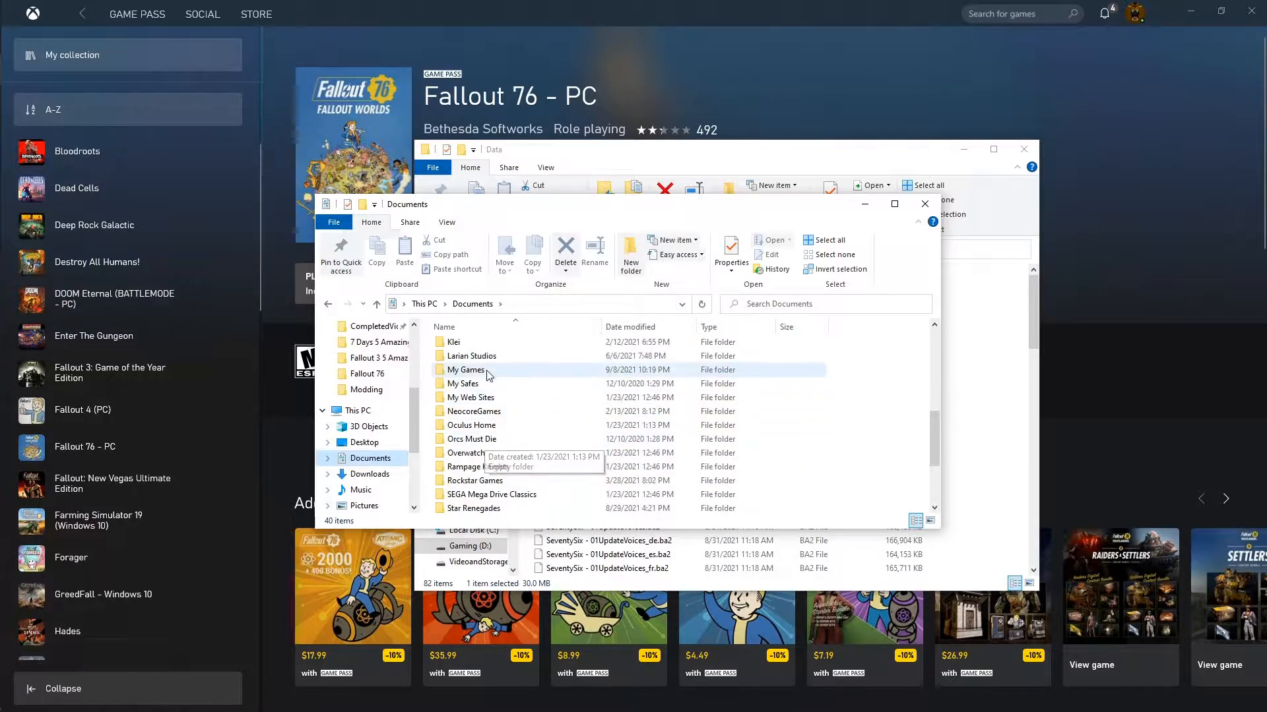
pyautogui.doubleClick(465, 370)
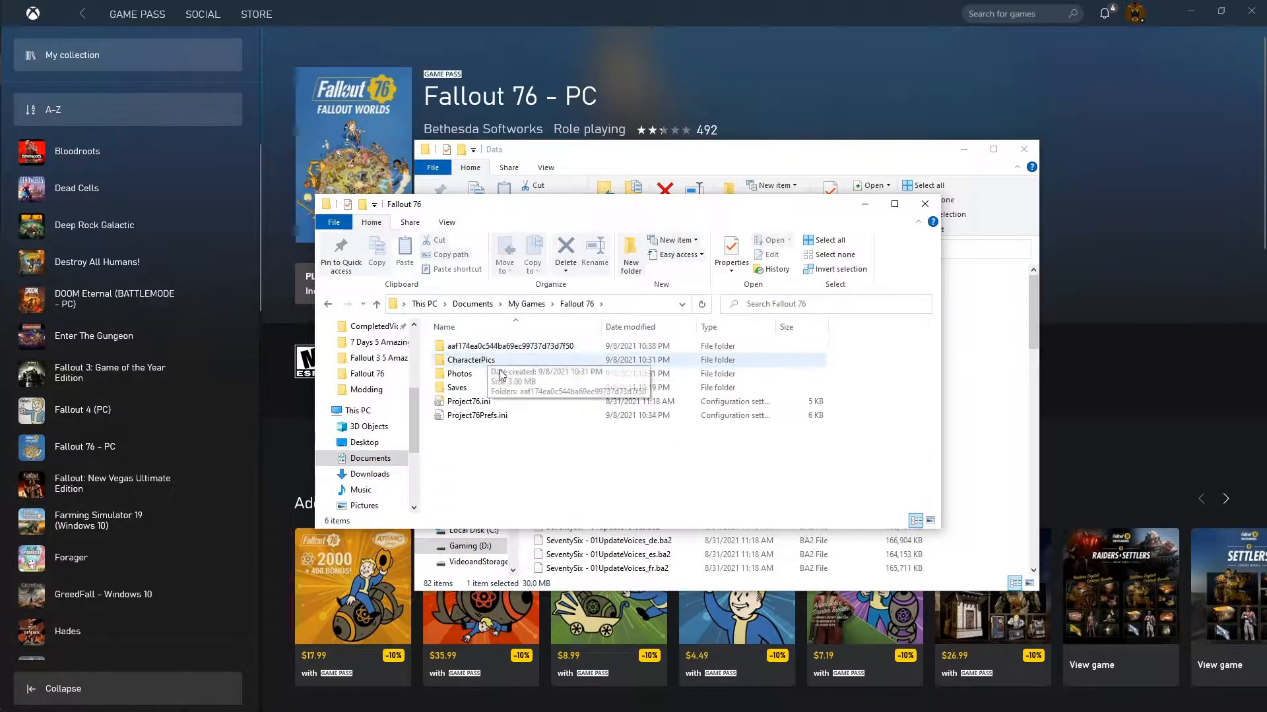
# Step: Duplicate Project76.ini and rename the copy to Project76Custom.ini
pyautogui.rightClick(468, 401)
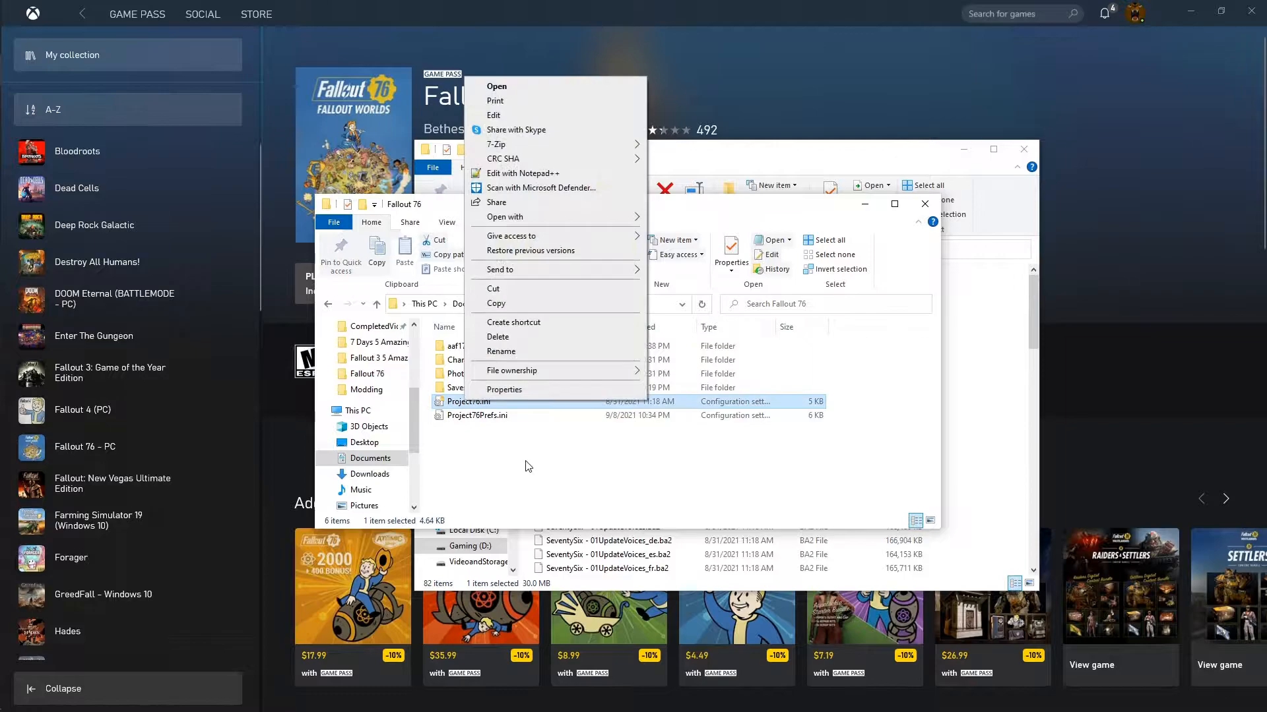
pyautogui.moveTo(533, 328)
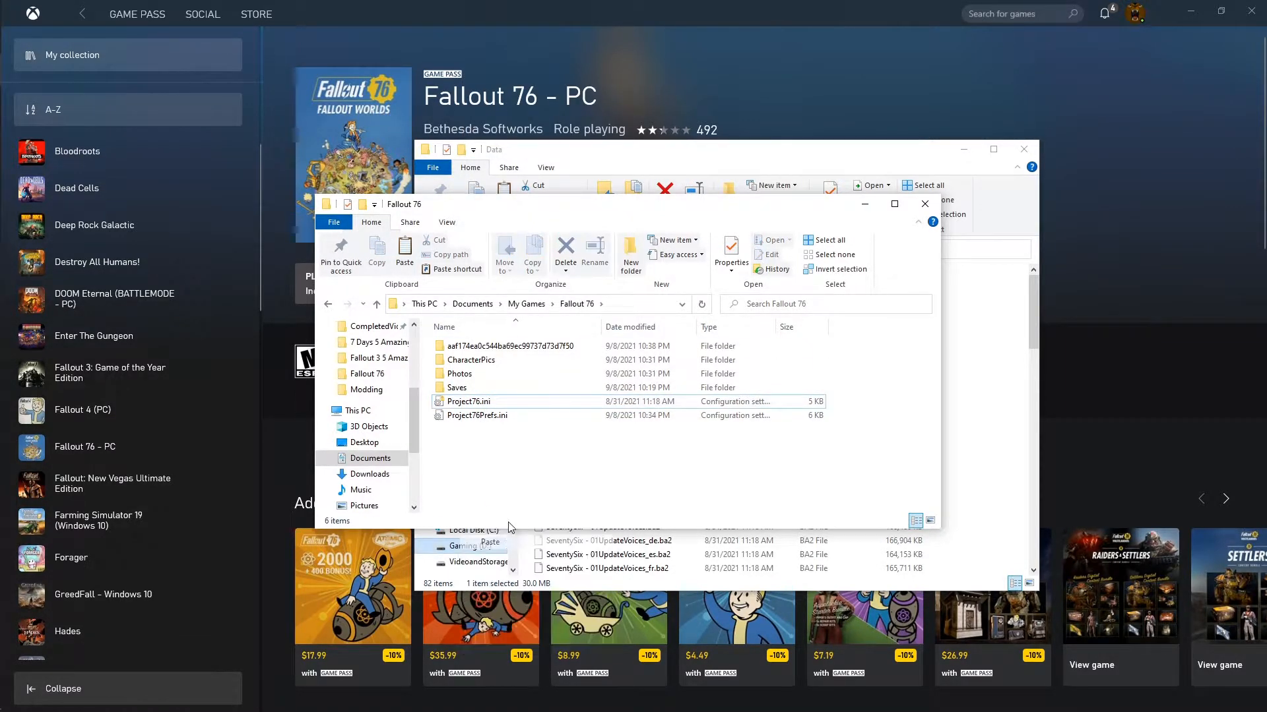
pyautogui.rightClick(482, 402)
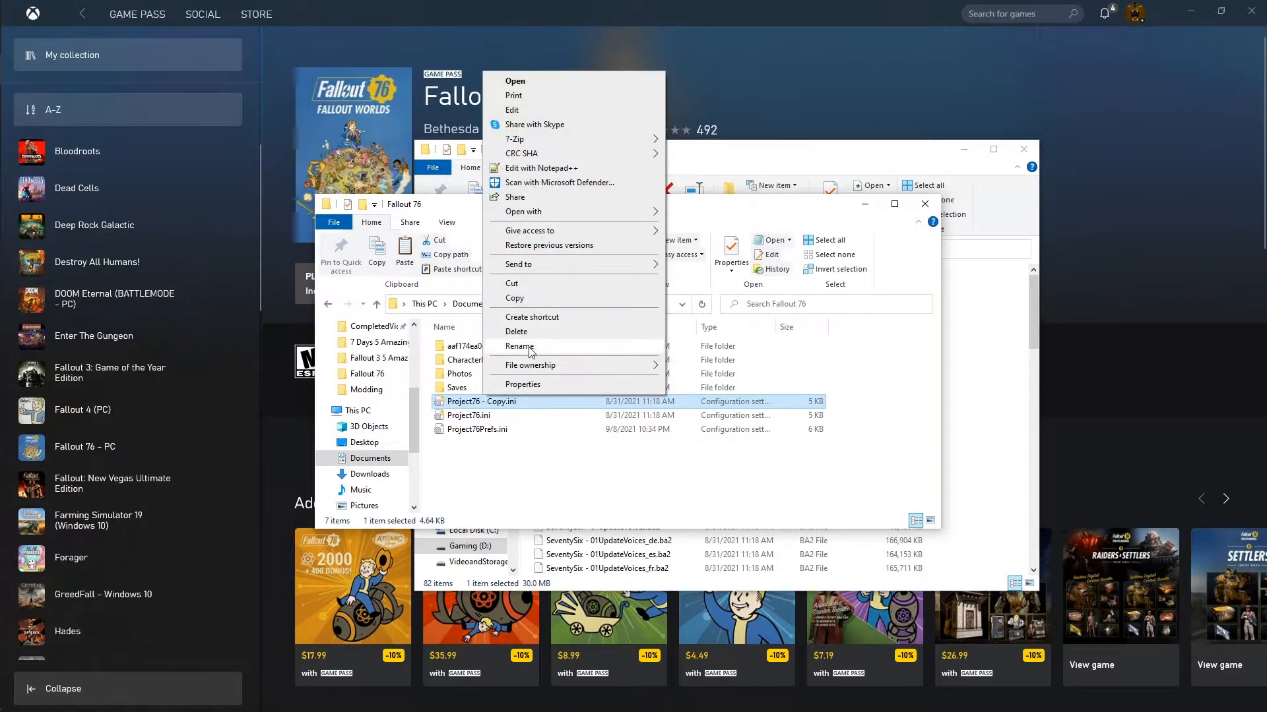
pyautogui.click(519, 346)
pyautogui.write('ustom')
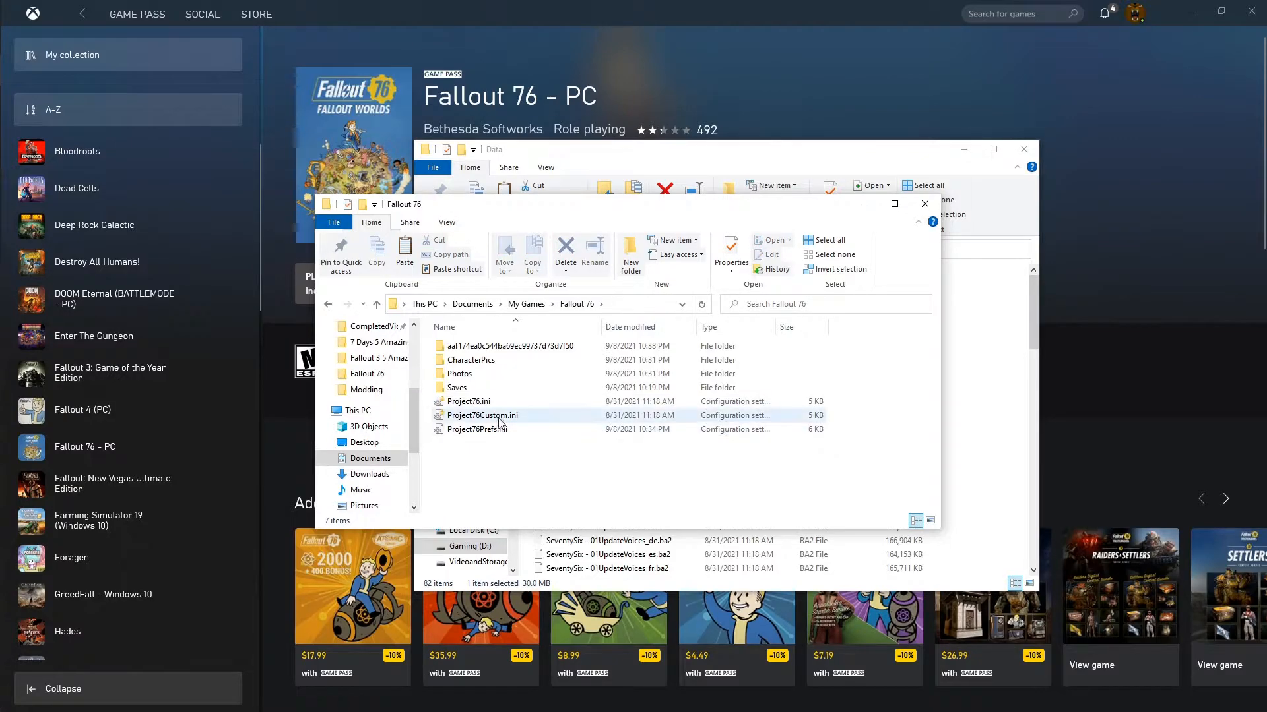
# Step: Add EVB76 - Meshes.ba2 and EVB76 - Textures.ba2 to Project76Custom.ini's sResourceArchive2List
pyautogui.doubleClick(482, 415)
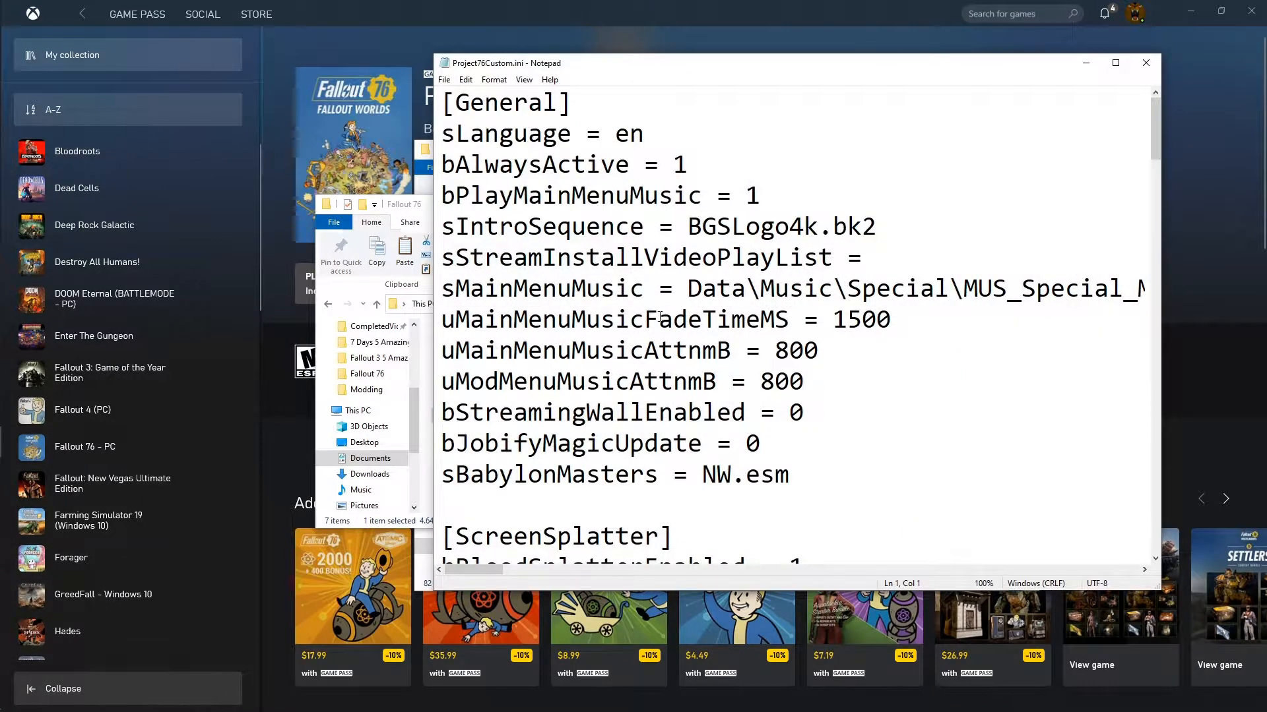
pyautogui.scroll(-3)
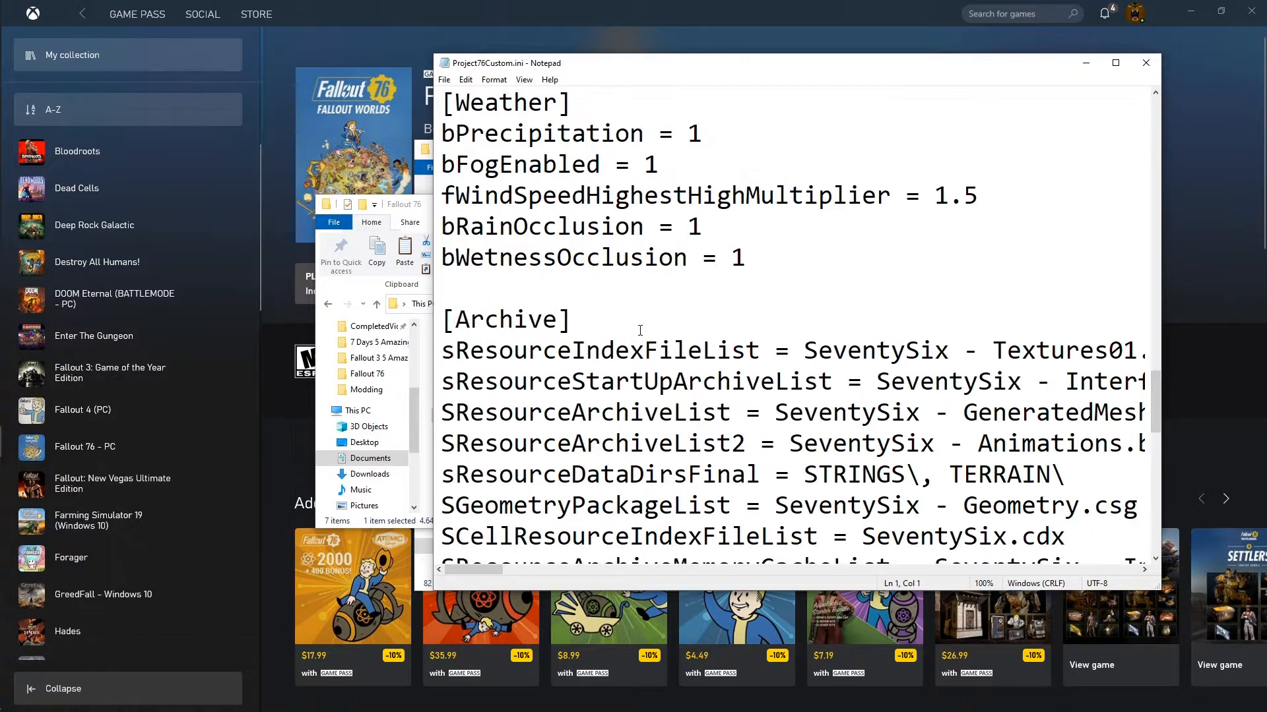
pyautogui.scroll(-3)
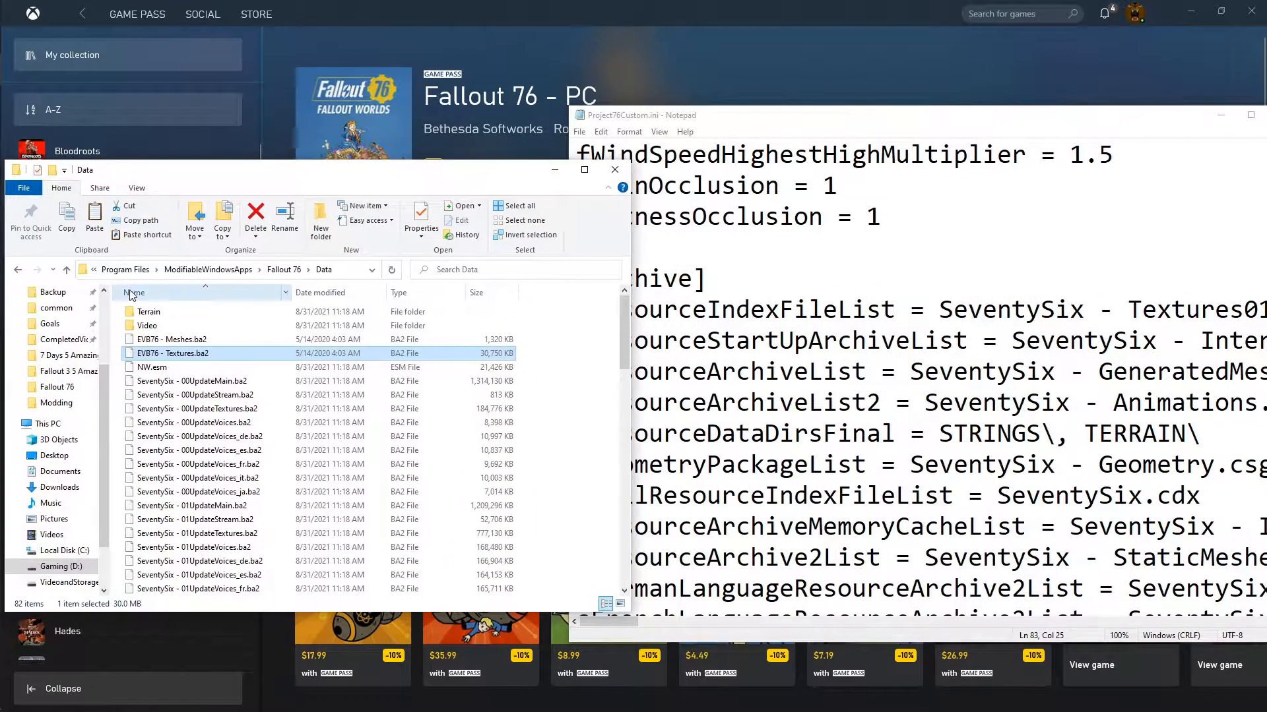
pyautogui.rightClick(171, 339)
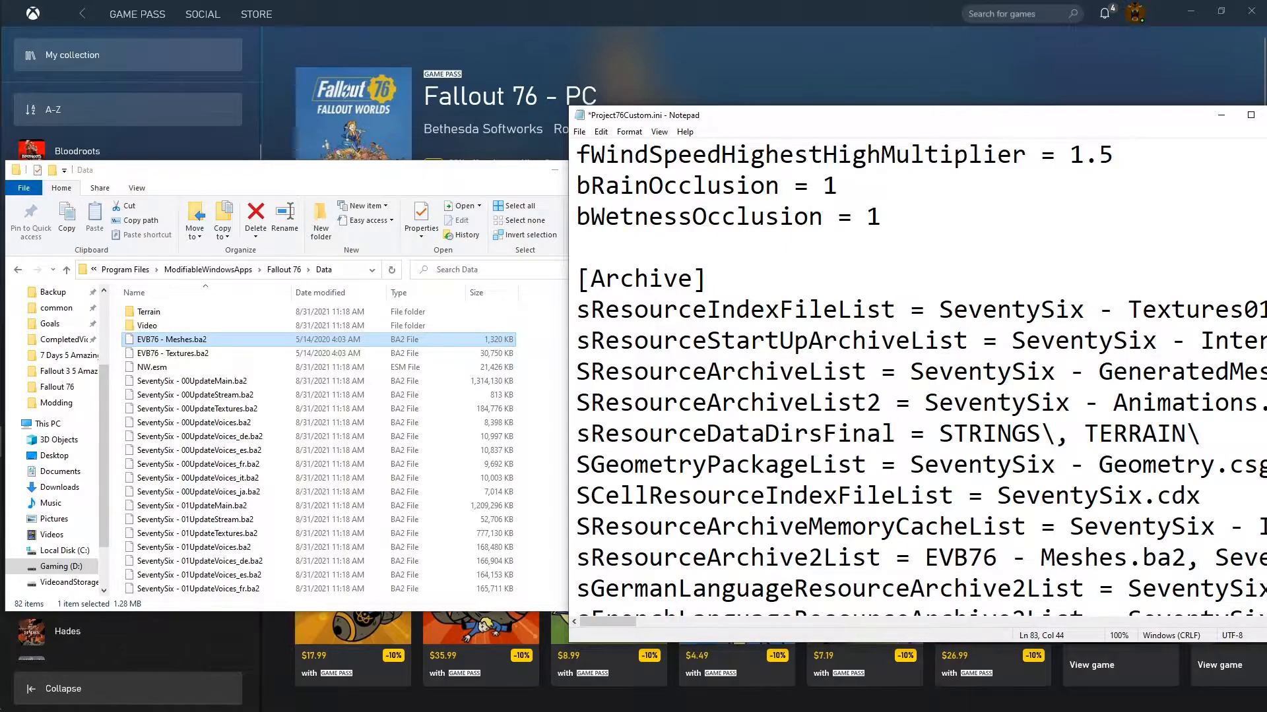
pyautogui.click(186, 353)
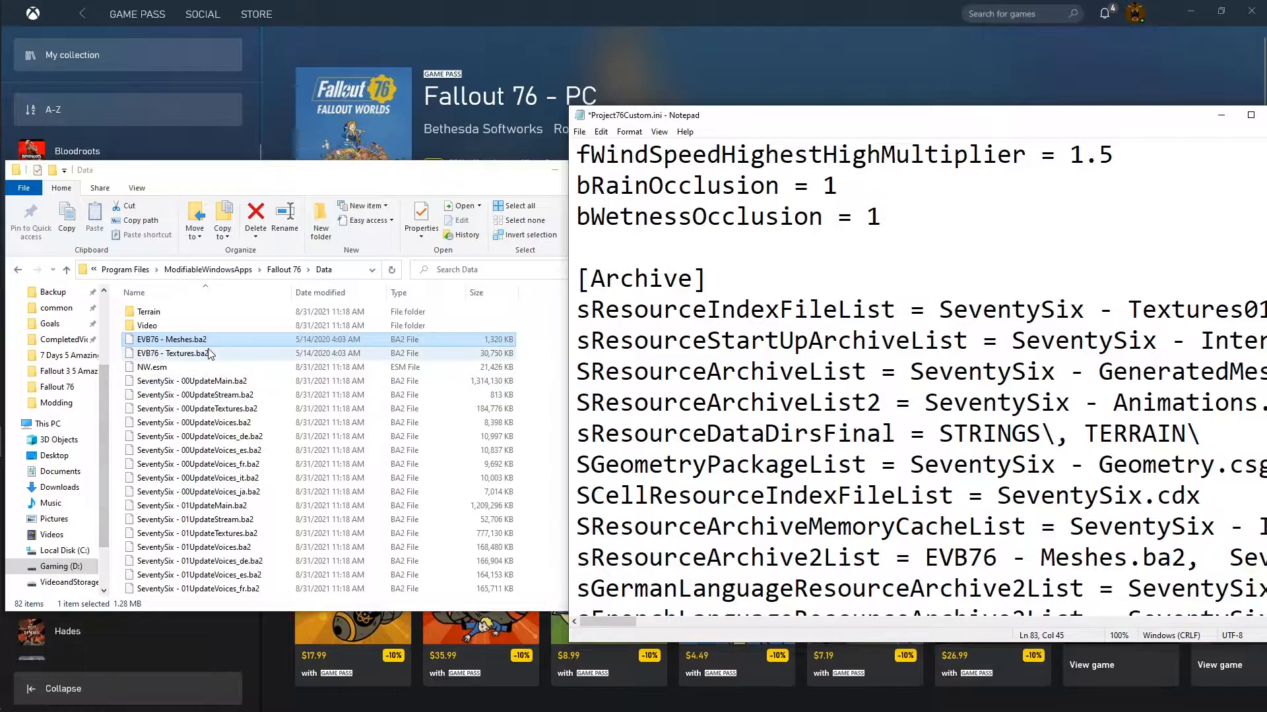
pyautogui.rightClick(208, 353)
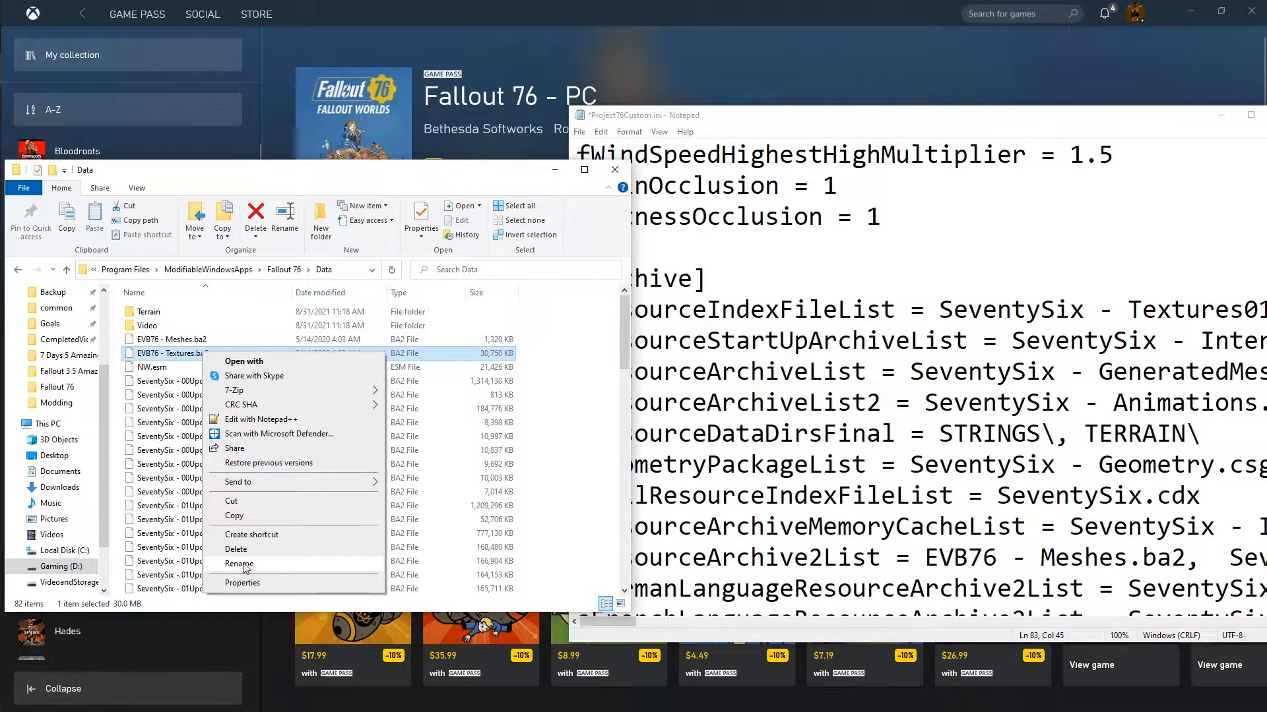
pyautogui.click(239, 564)
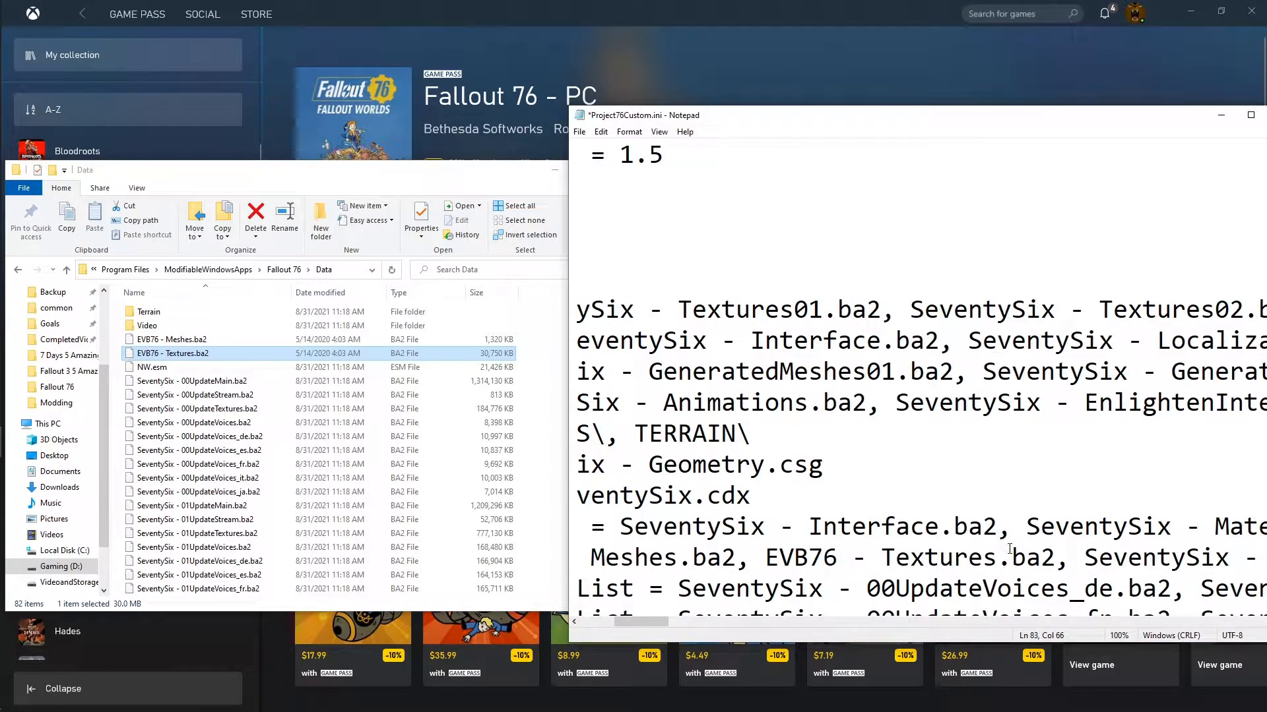
# Step: Save Project76Custom.ini and close Notepad
pyautogui.click(579, 131)
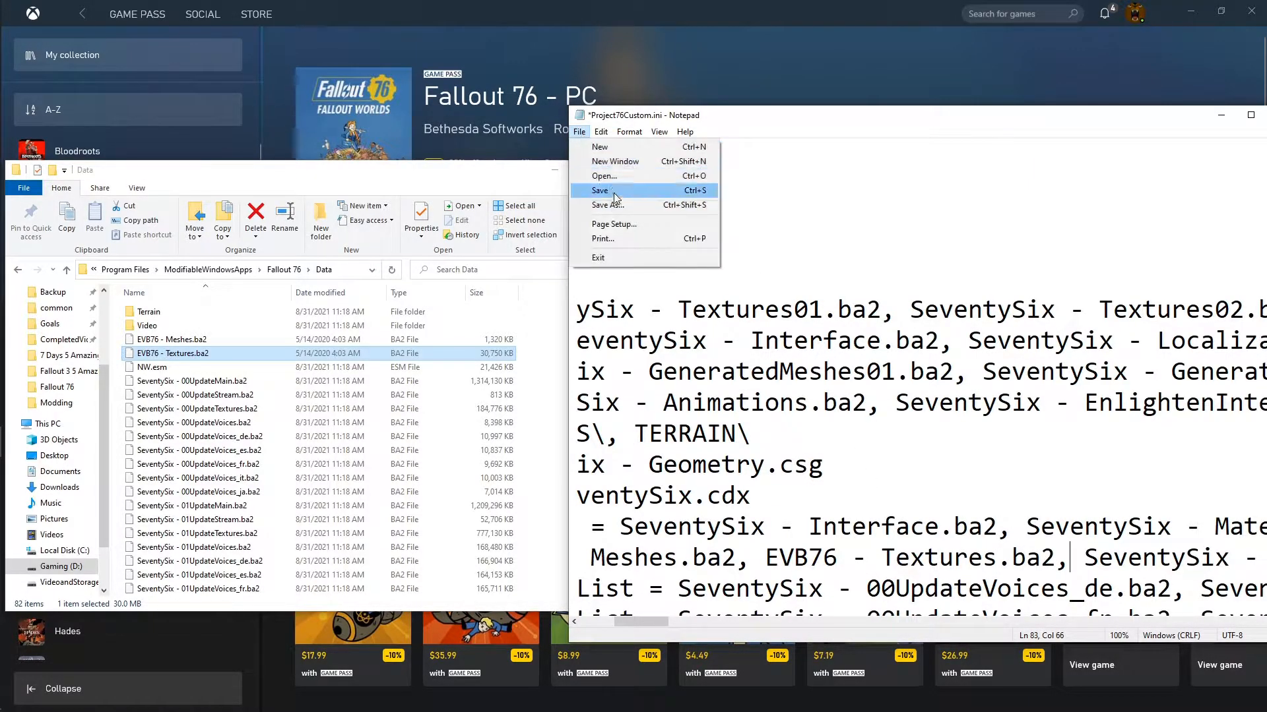
pyautogui.click(599, 191)
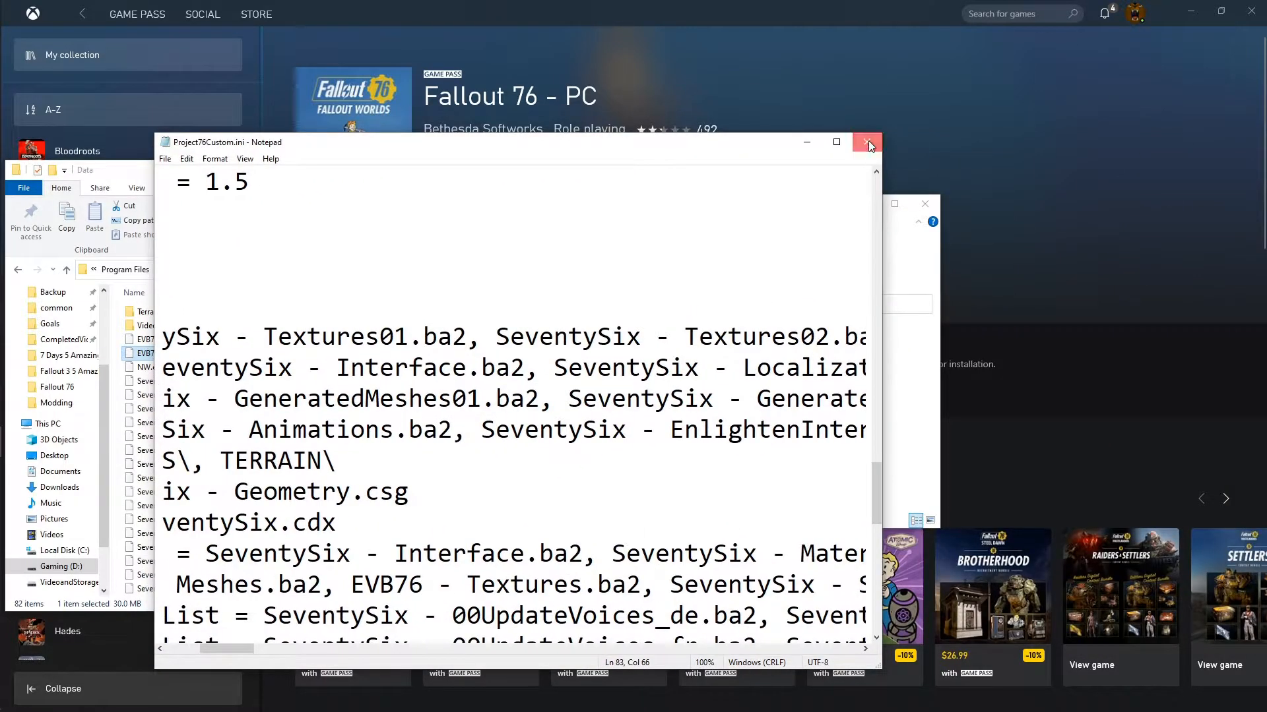
pyautogui.click(867, 143)
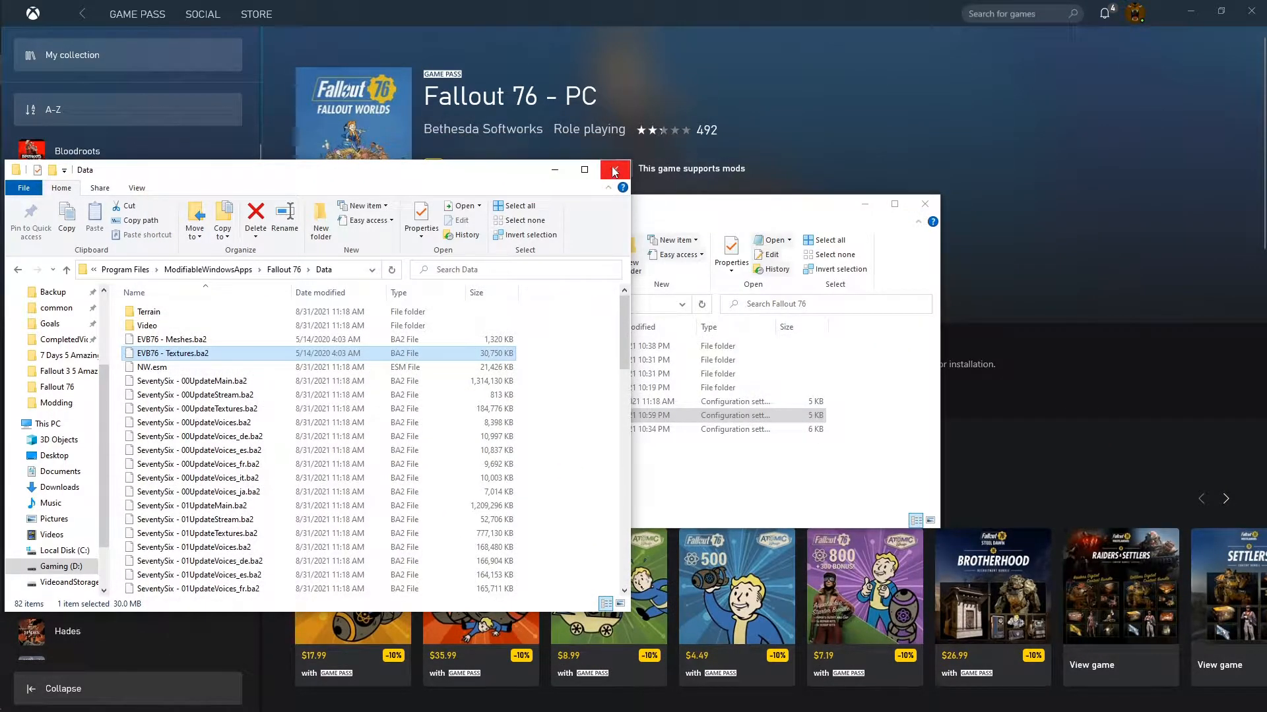
# Step: Close the Data folder window and hit Play on the Fallout 76 - PC page
pyautogui.click(613, 170)
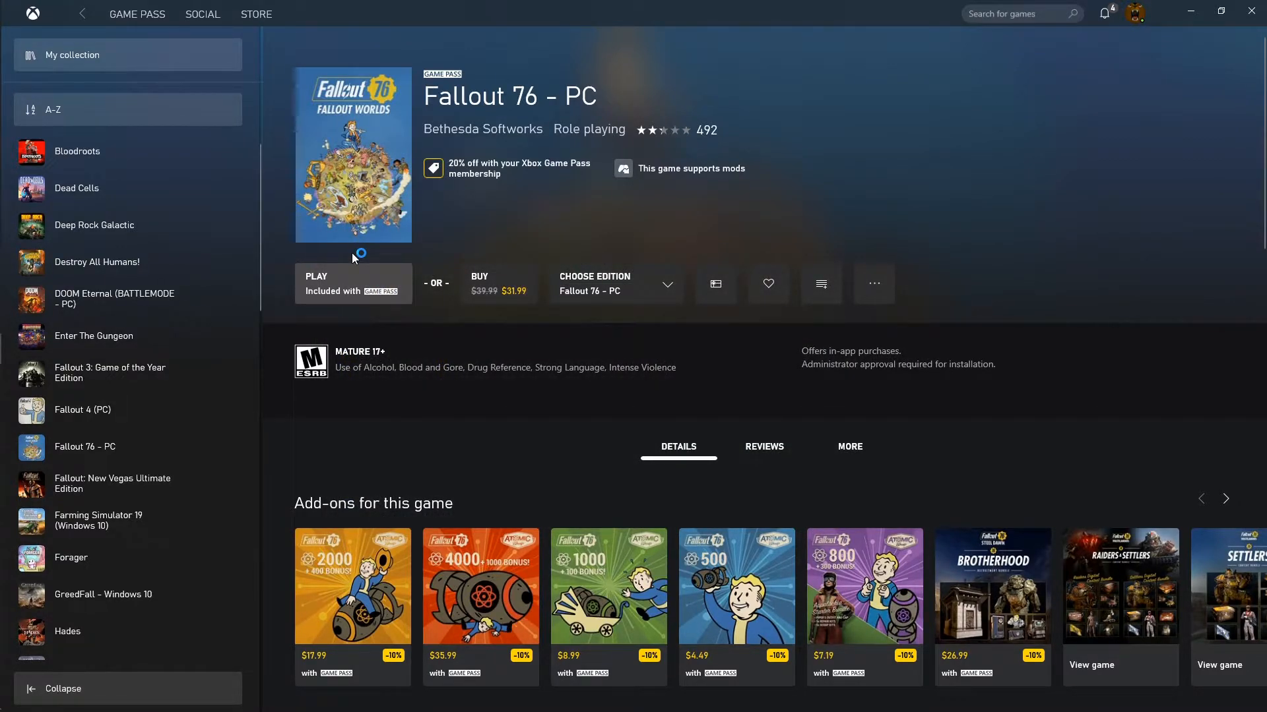
pyautogui.click(352, 284)
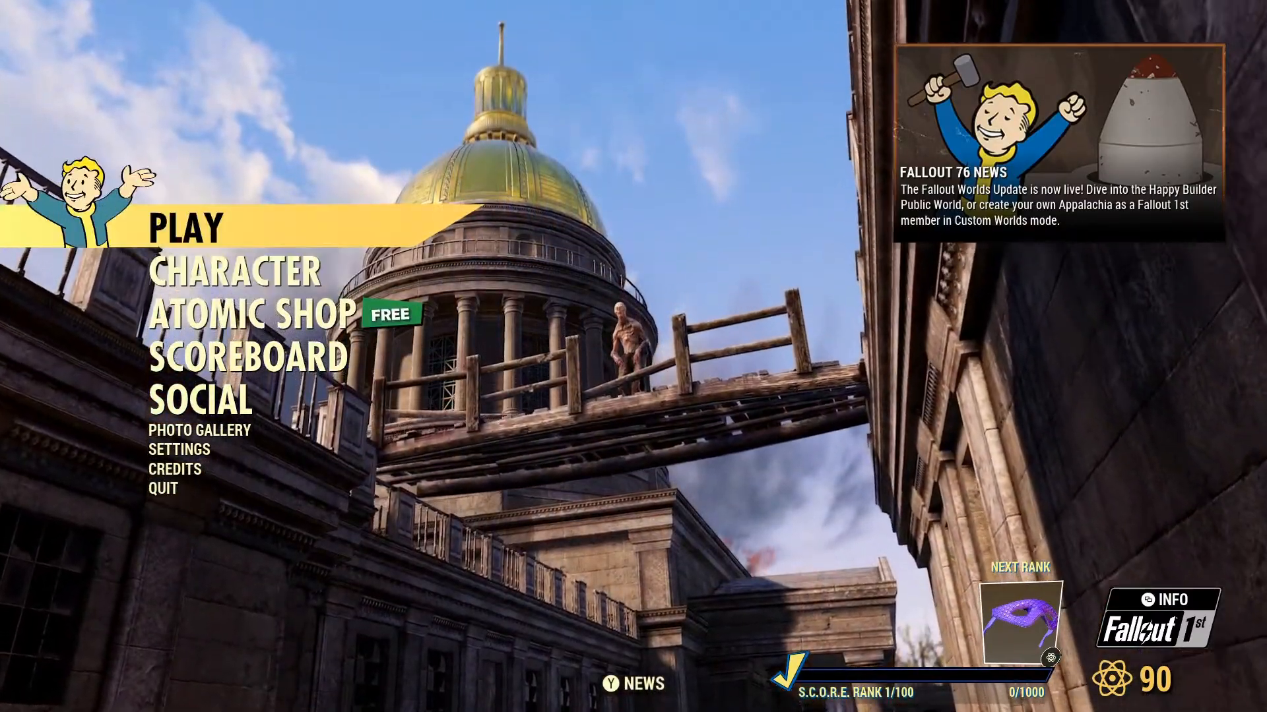
# Step: Choose PLAY on the Fallout 76 main menu
pyautogui.click(183, 227)
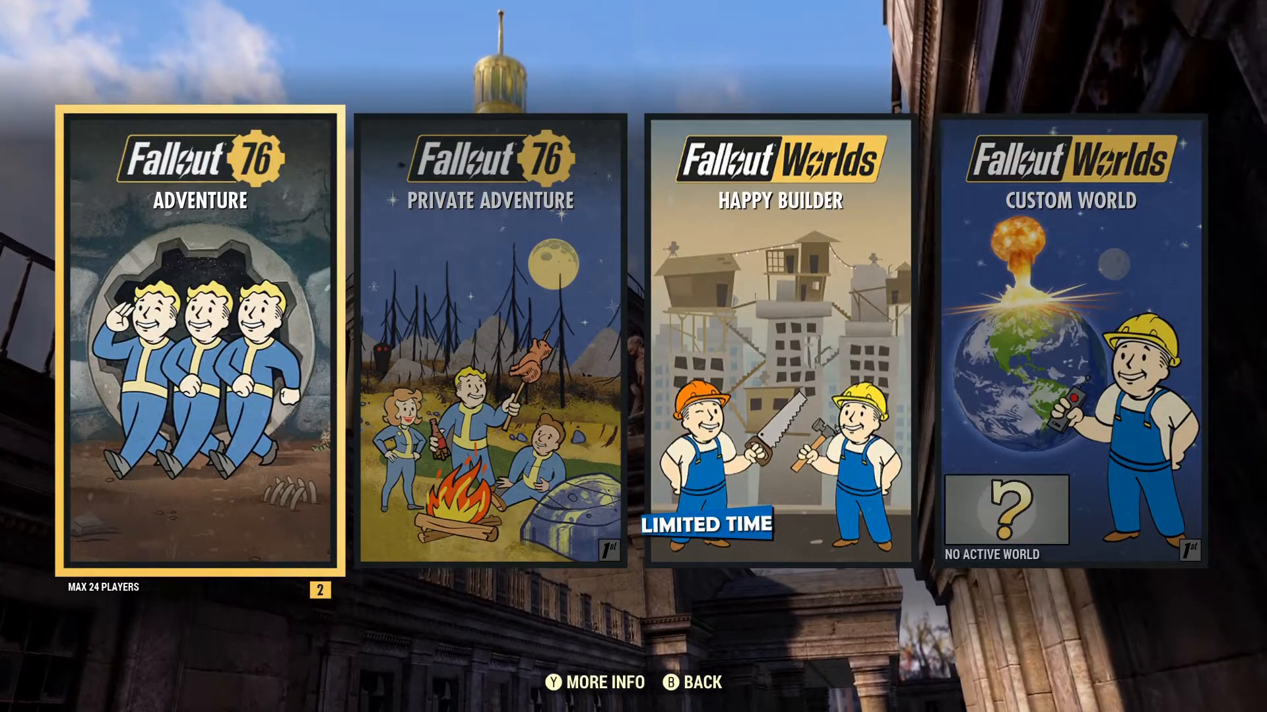